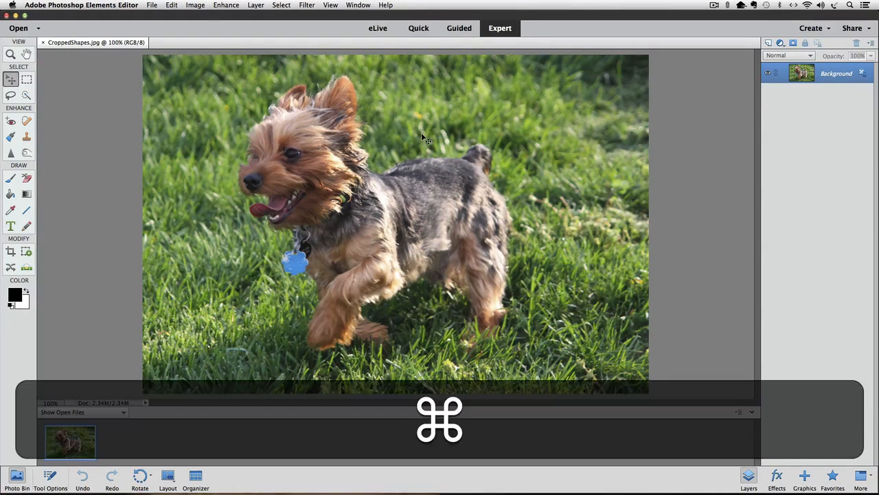
Duplicate the Background layer into a new Layer 1 with Cmd+J.
{"action": "key", "text": "cmd+j"}
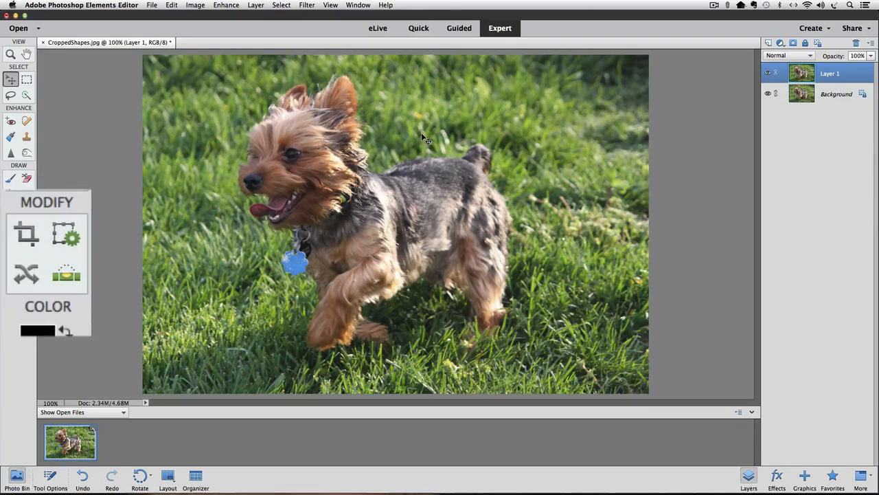
{"action": "left_click", "coordinate": [27, 233]}
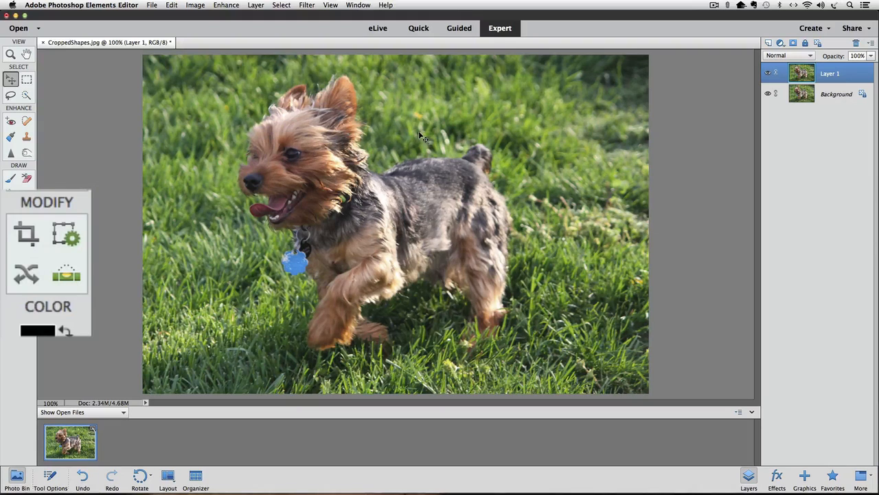
Activate the Crop tool and choose its Cookie Cutter mode with the Heart Card shape.
{"action": "left_click", "coordinate": [28, 232]}
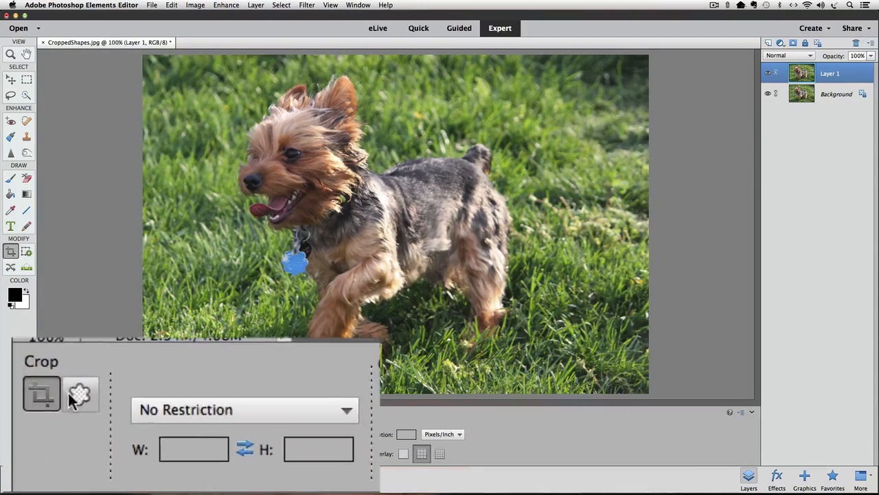
{"action": "left_click", "coordinate": [80, 393]}
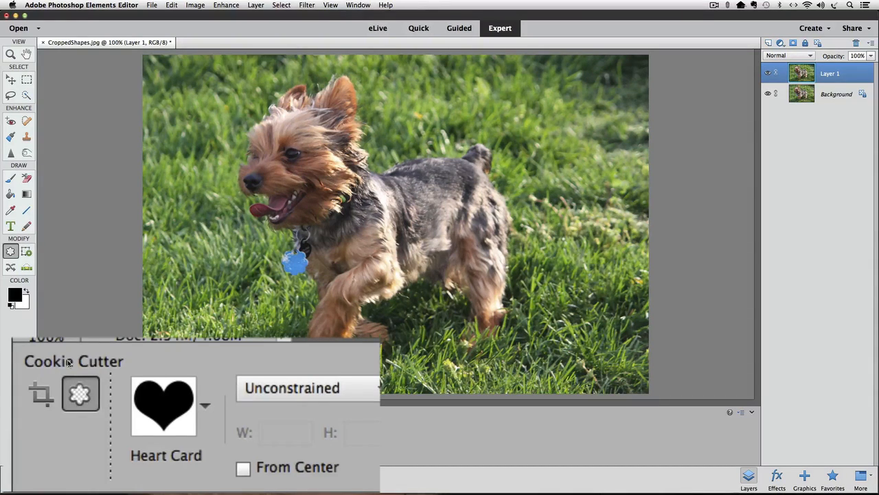
{"action": "left_click", "coordinate": [164, 404]}
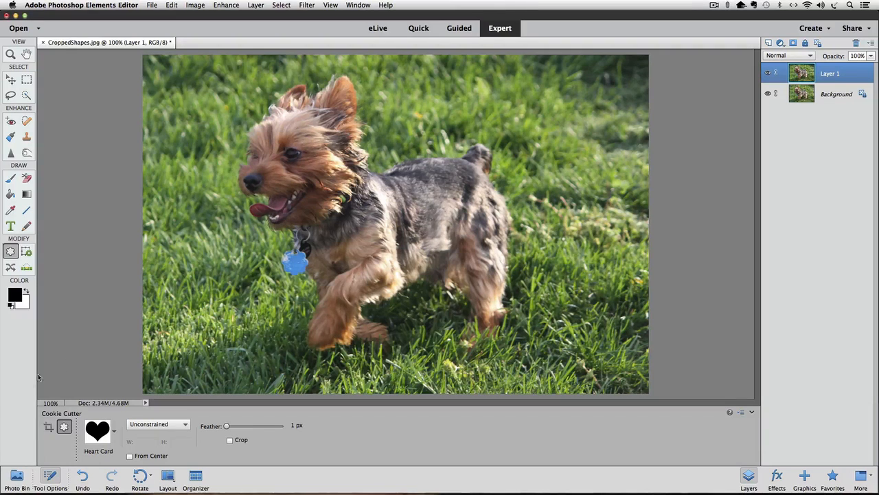
Choose the wavy stamp-edged rectangle from the Crop Shapes set as the cutting shape.
{"action": "left_click", "coordinate": [113, 431]}
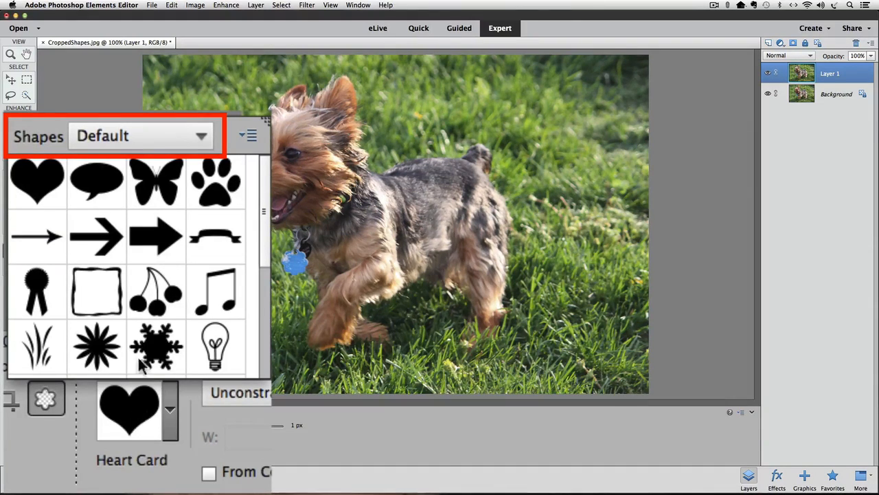
{"action": "left_click", "coordinate": [140, 136]}
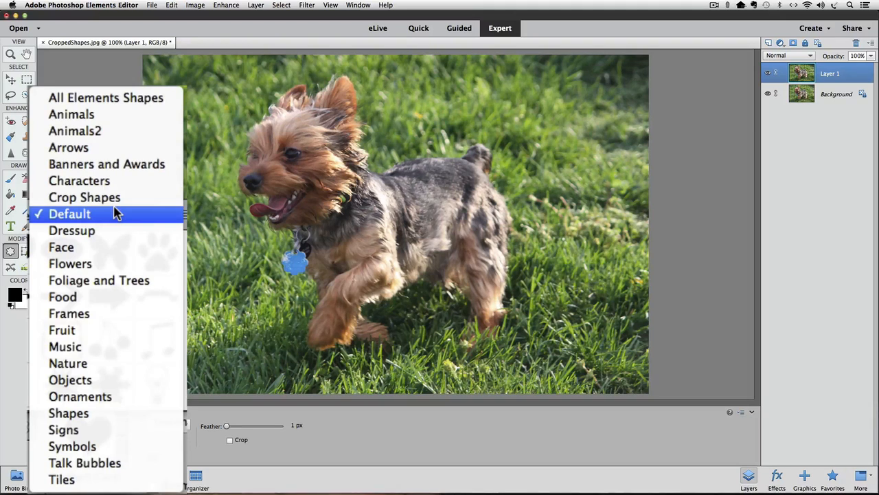
{"action": "left_click", "coordinate": [86, 198]}
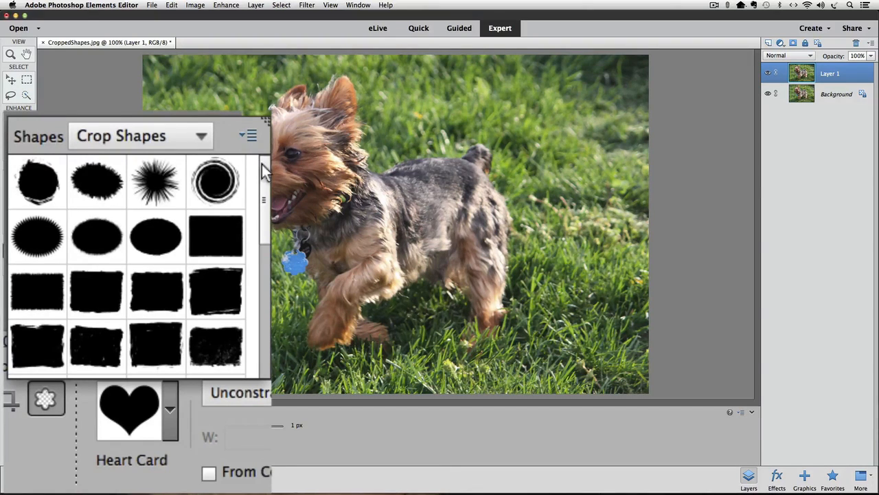
{"action": "scroll", "scroll_direction": "down", "scroll_amount": 3}
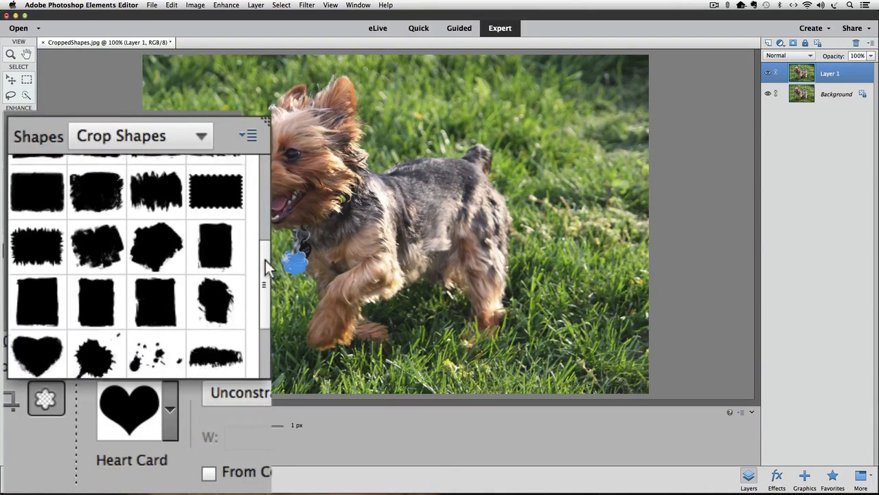
{"action": "scroll", "scroll_direction": "down", "scroll_amount": 3}
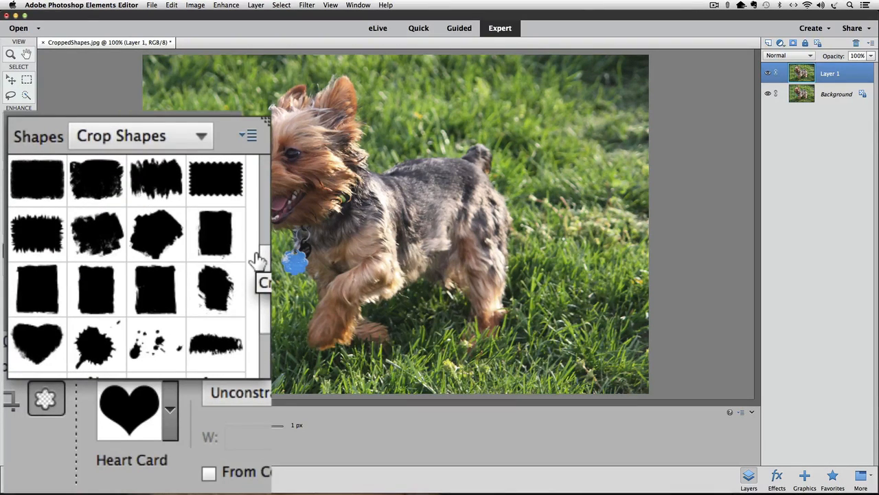
{"action": "left_click", "coordinate": [216, 179]}
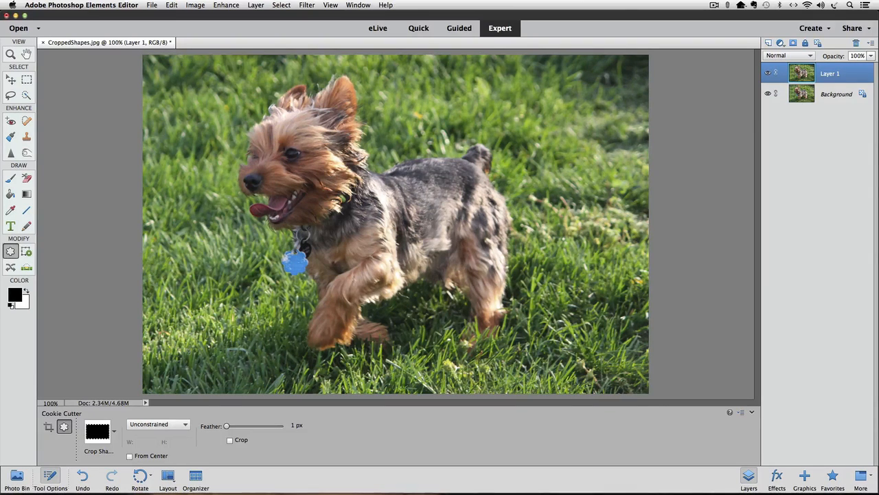
{"action": "mouse_move", "coordinate": [206, 88]}
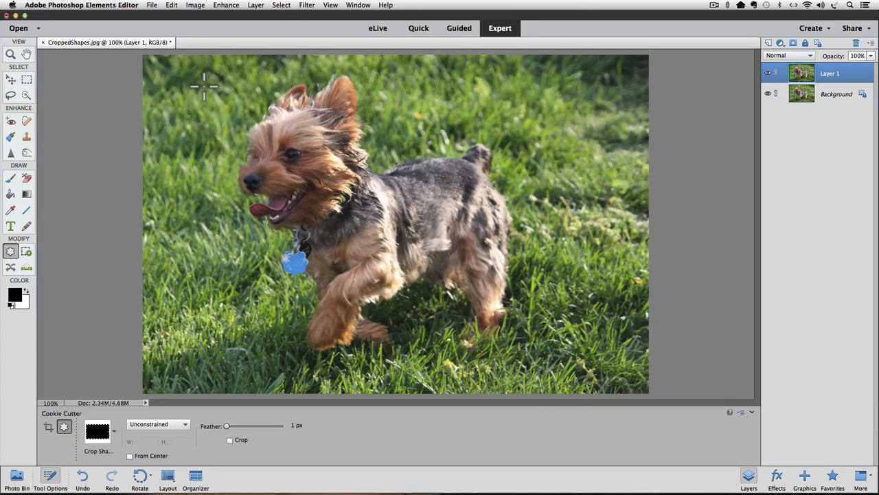
Draw the stamp-shaped frame over the dog and enlarge it toward the top and bottom-right.
{"action": "left_click_drag", "start_coordinate": [206, 85], "coordinate": [350, 220]}
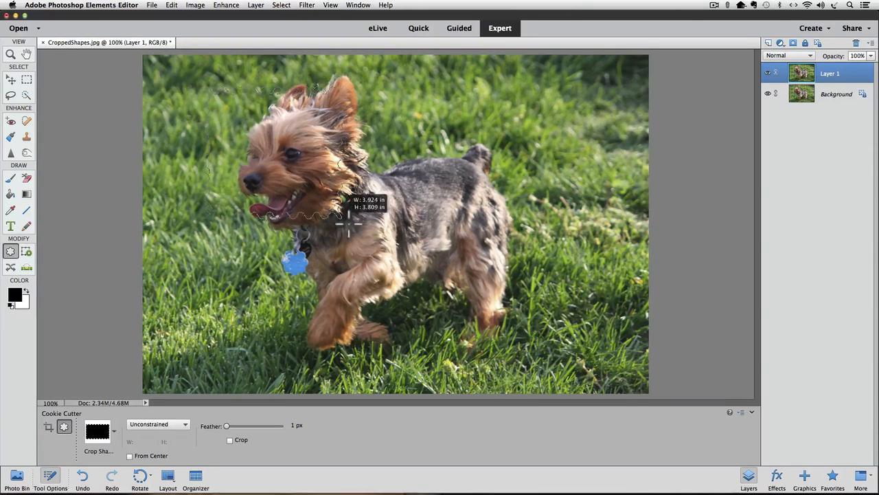
{"action": "left_click_drag", "start_coordinate": [350, 223], "coordinate": [488, 354]}
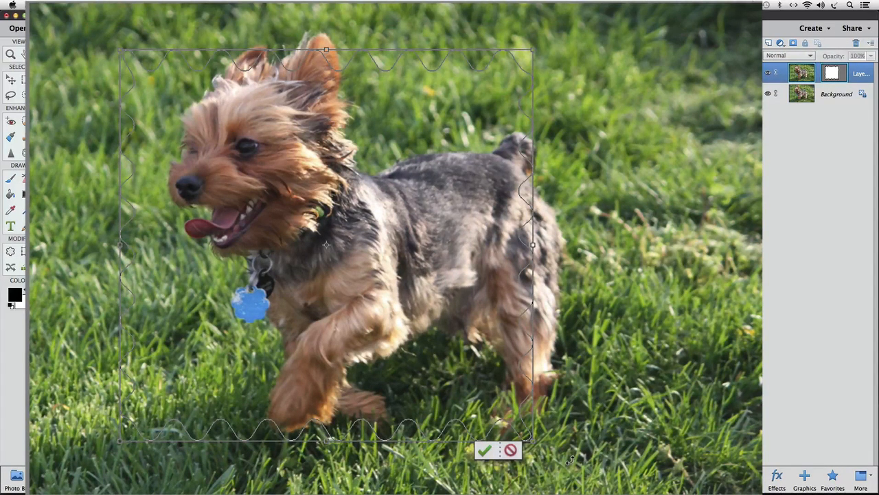
{"action": "mouse_move", "coordinate": [410, 82]}
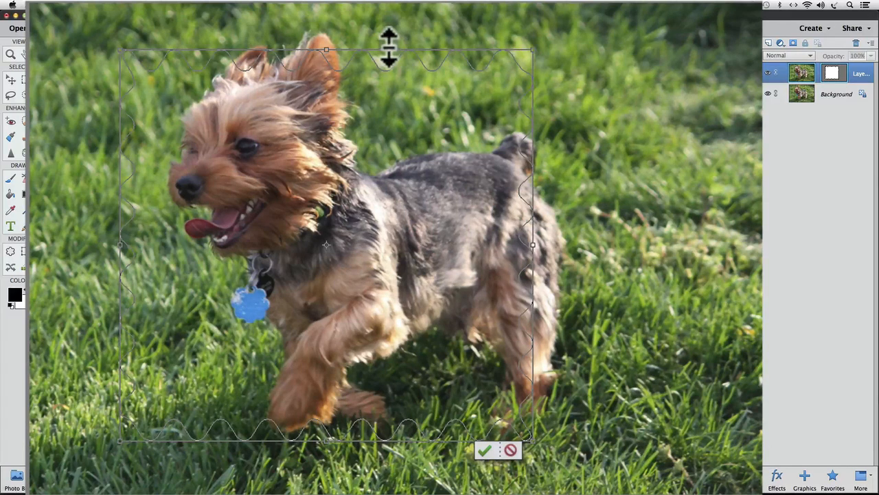
{"action": "left_click_drag", "start_coordinate": [390, 49], "coordinate": [390, 35]}
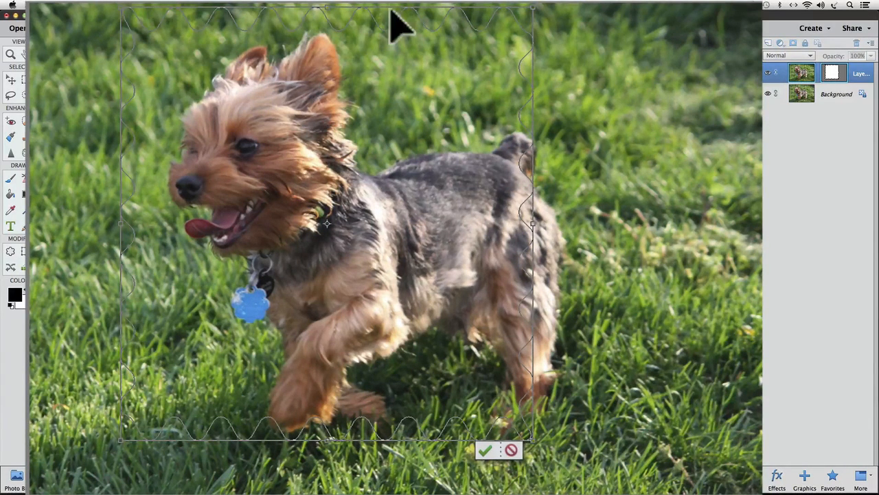
{"action": "mouse_move", "coordinate": [392, 15]}
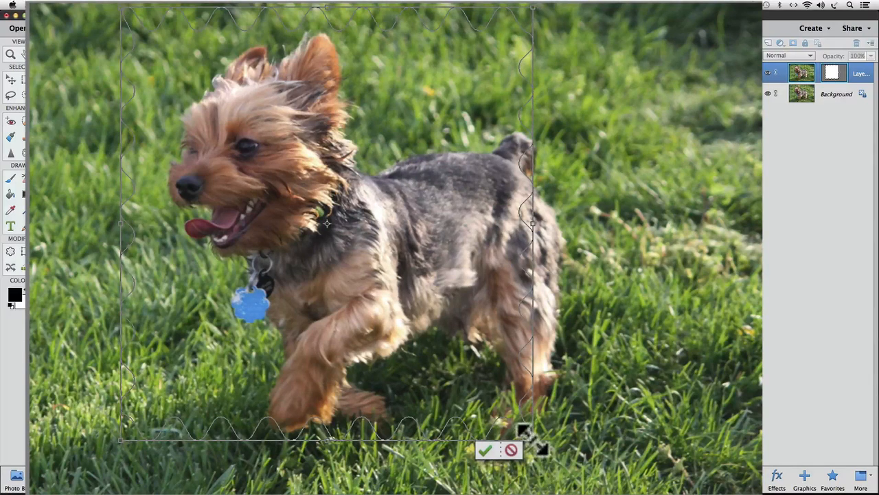
{"action": "left_click_drag", "start_coordinate": [533, 440], "coordinate": [588, 456]}
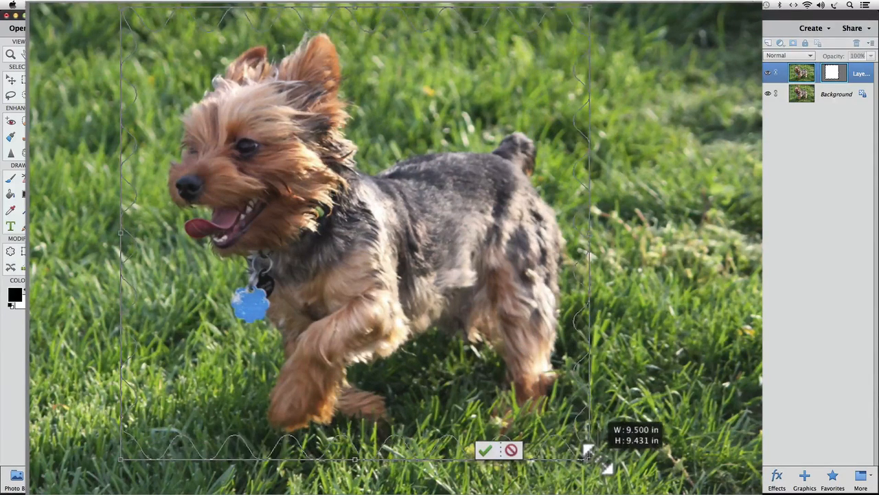
{"action": "left_click_drag", "start_coordinate": [588, 459], "coordinate": [599, 467]}
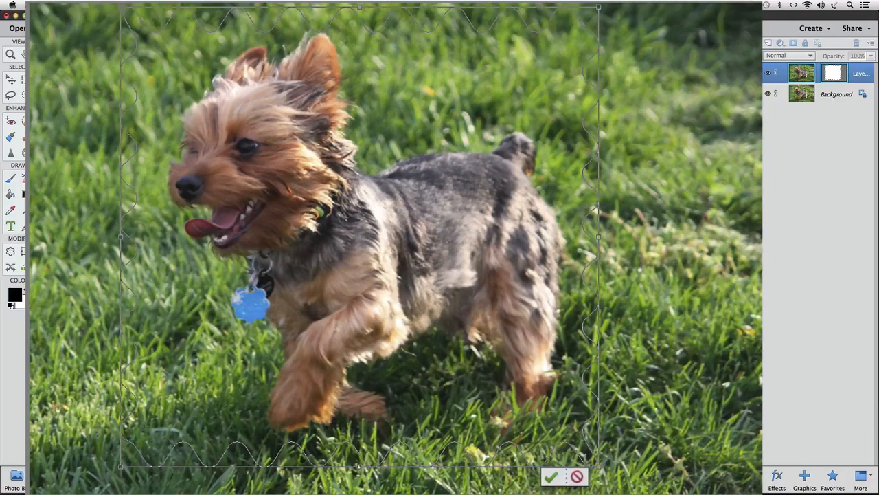
Commit the stamp-shaped cut on Layer 1 and hide the Background layer to reveal transparency.
{"action": "left_click", "coordinate": [550, 476]}
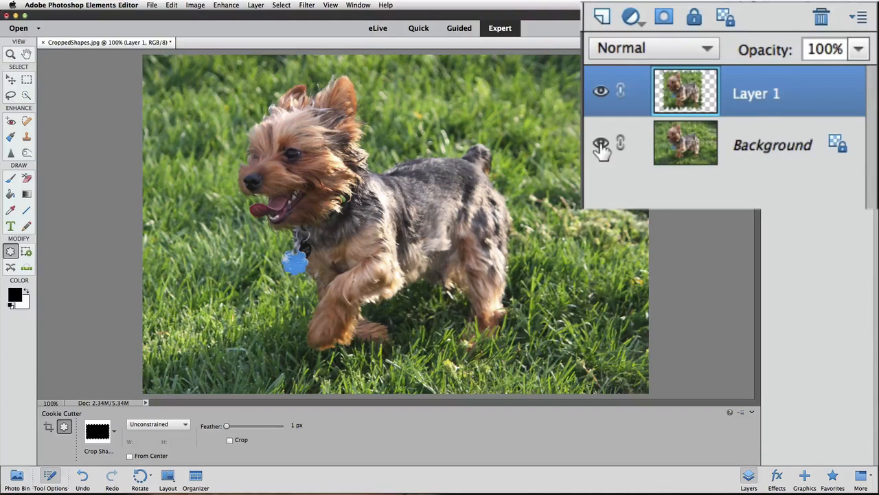
{"action": "left_click", "coordinate": [601, 141]}
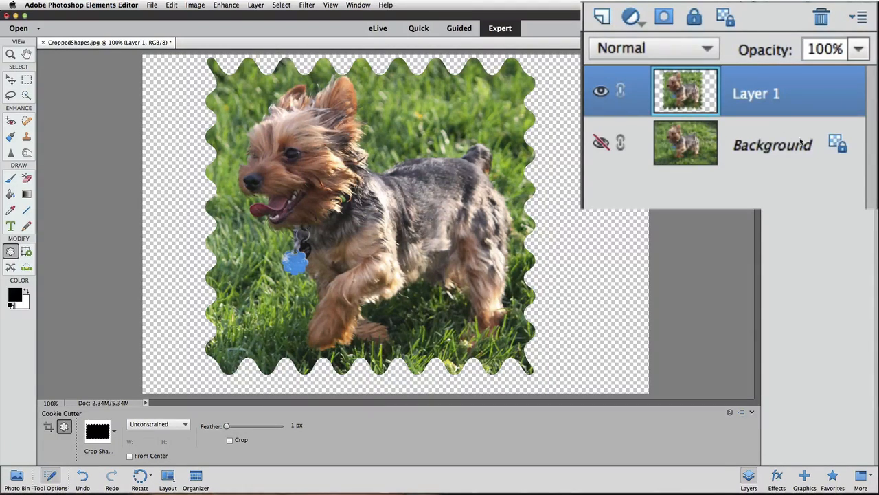
{"action": "left_click", "coordinate": [772, 144]}
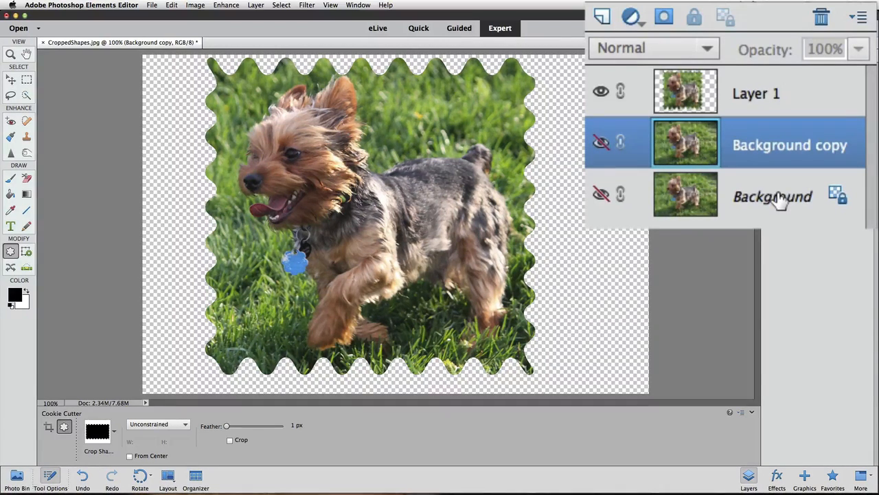
Hide the cut-out Layer 1 and make the uncropped Background copy visible.
{"action": "left_click", "coordinate": [600, 91]}
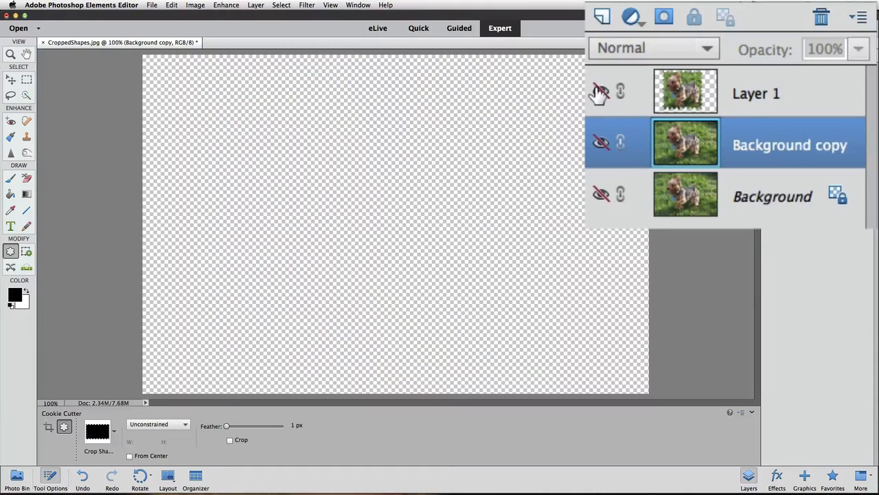
{"action": "left_click", "coordinate": [600, 91]}
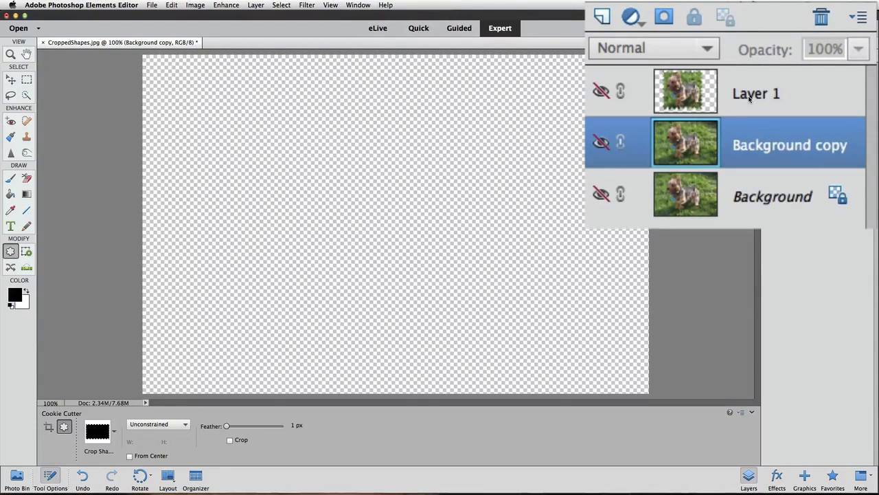
{"action": "mouse_move", "coordinate": [602, 144]}
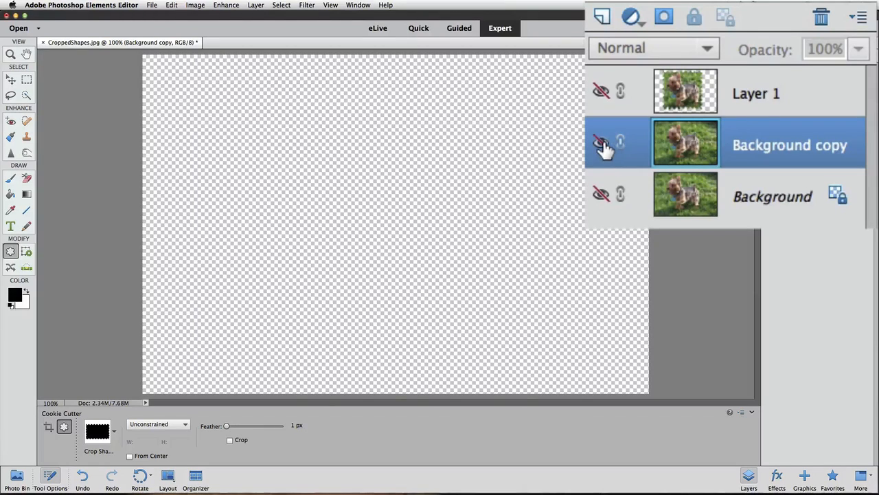
{"action": "left_click", "coordinate": [600, 141]}
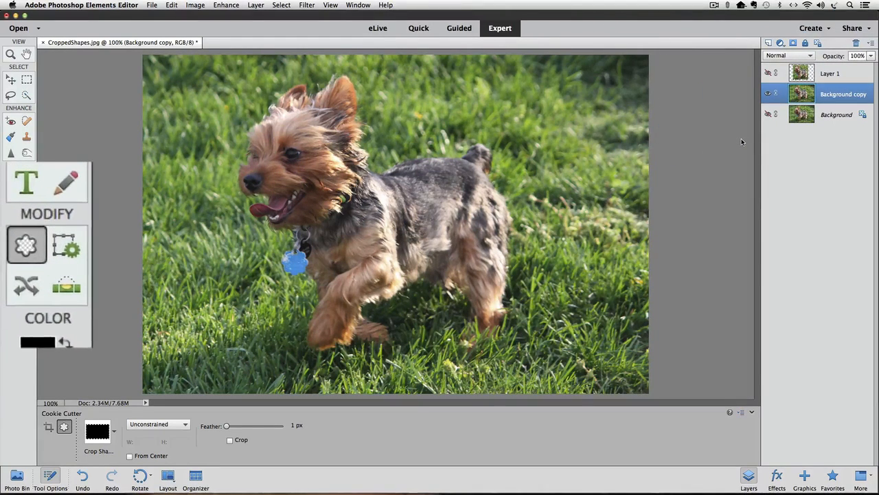
Draw the stamp shape over the Background copy and enlarge it around the dog.
{"action": "left_click", "coordinate": [28, 244]}
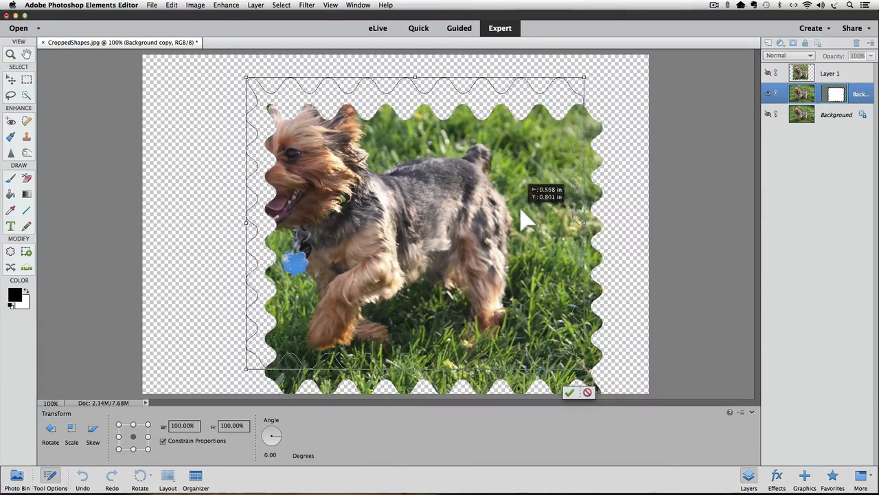
{"action": "left_click_drag", "start_coordinate": [522, 220], "coordinate": [501, 227]}
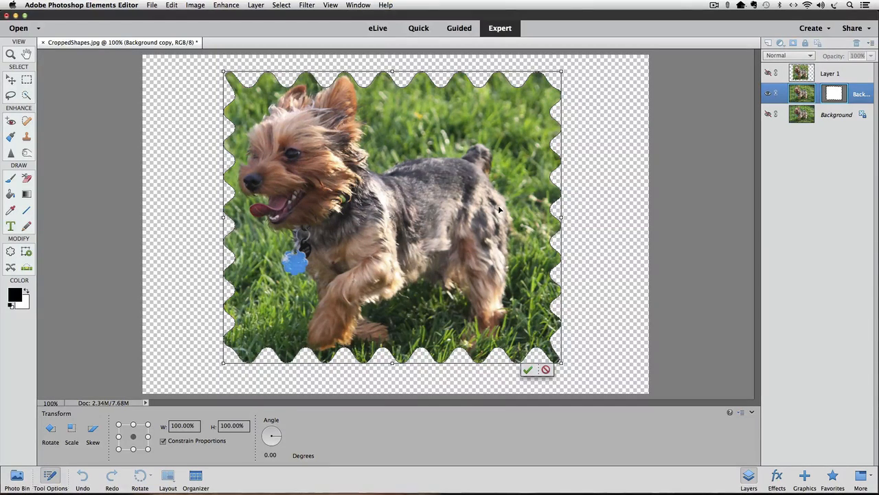
{"action": "mouse_move", "coordinate": [562, 371]}
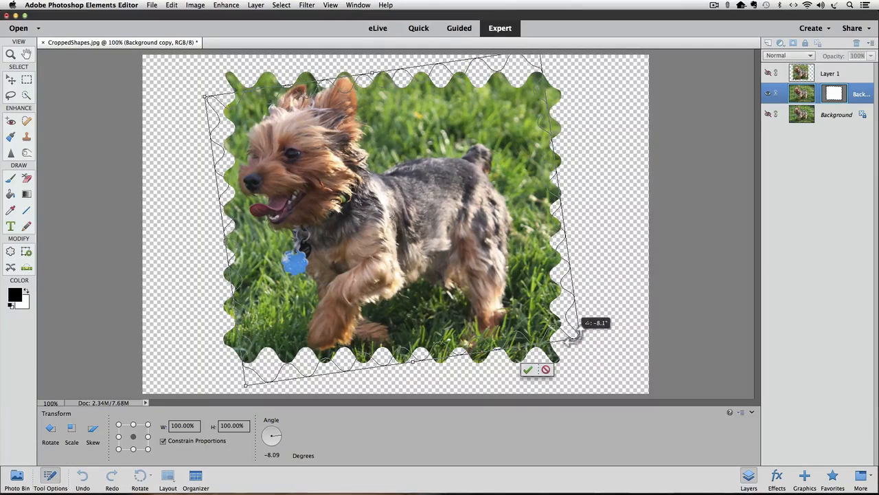
Rotate the stamp-shaped cut-out to a steeper tilt and commit it.
{"action": "left_click_drag", "start_coordinate": [577, 337], "coordinate": [552, 374]}
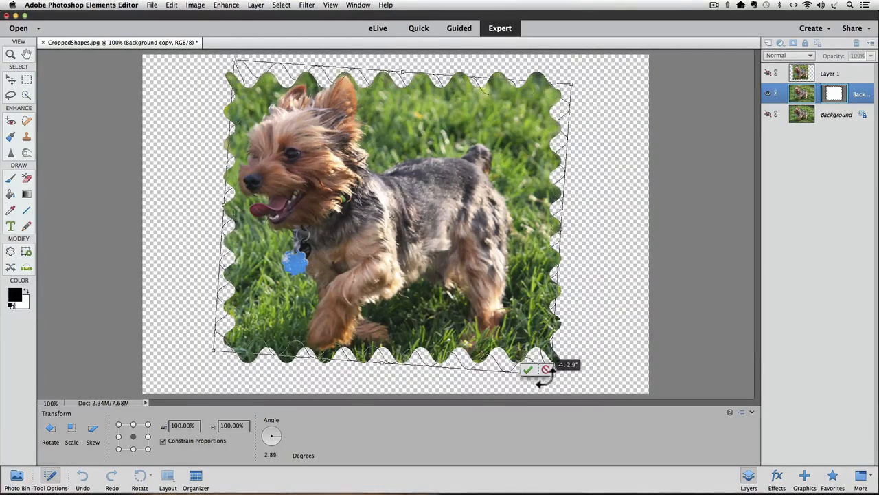
{"action": "left_click_drag", "start_coordinate": [549, 373], "coordinate": [538, 398]}
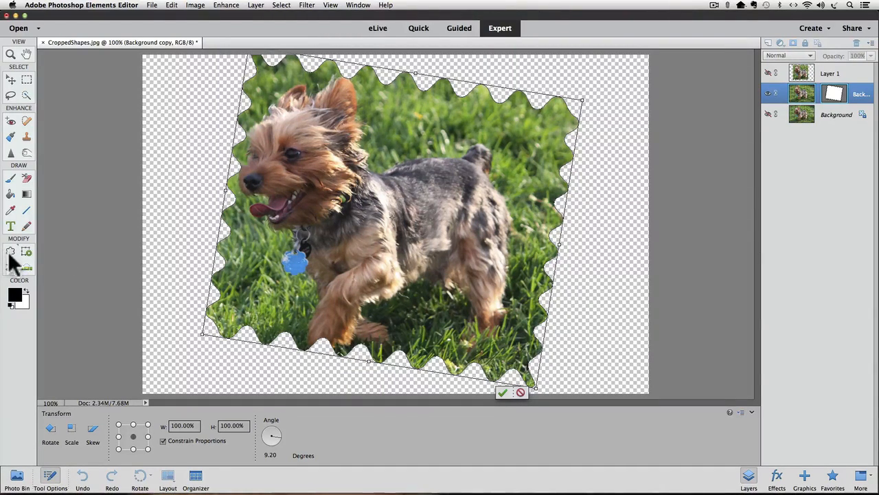
{"action": "left_click", "coordinate": [503, 393]}
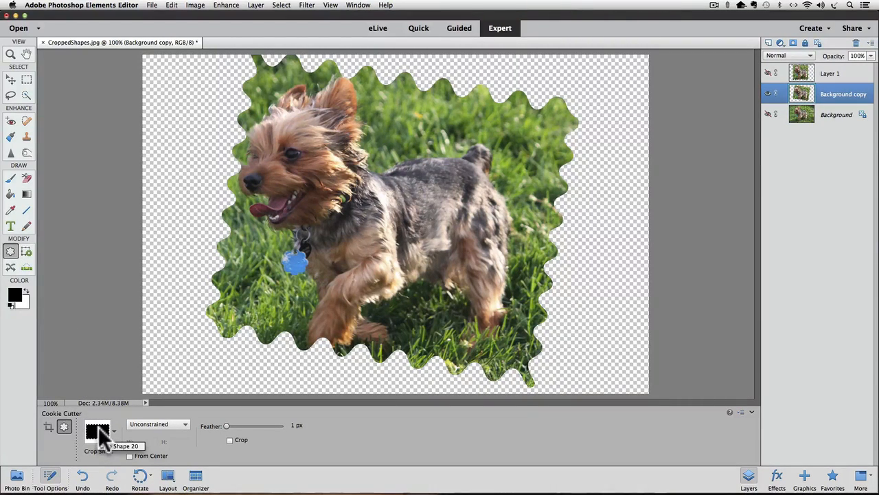
Browse through the Cookie Cutter shape picker's other shapes.
{"action": "left_click", "coordinate": [97, 431]}
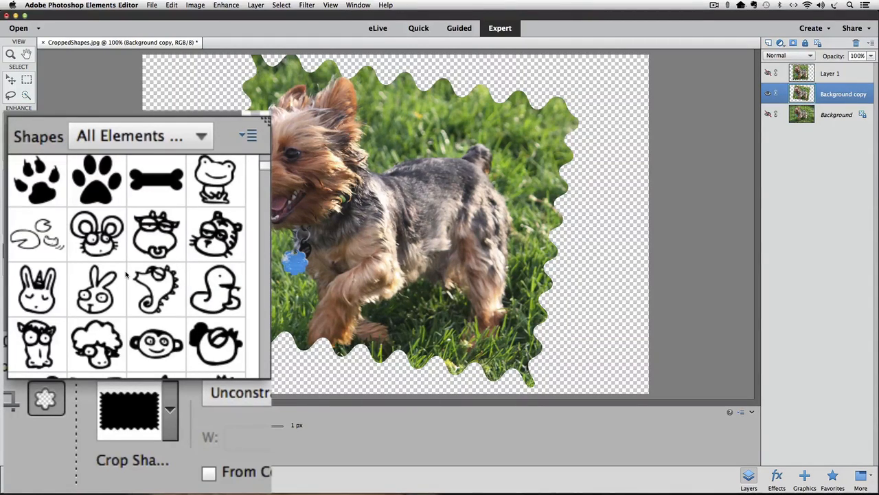
{"action": "mouse_move", "coordinate": [217, 178]}
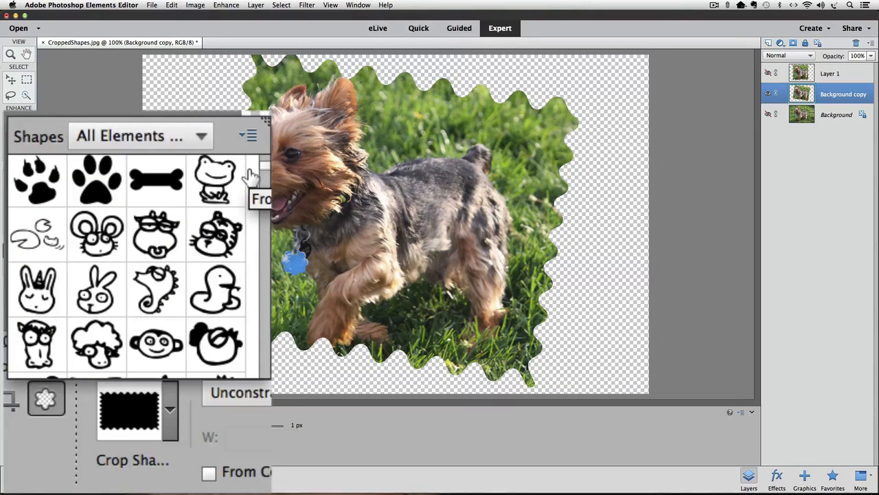
{"action": "scroll", "scroll_direction": "down", "scroll_amount": 3}
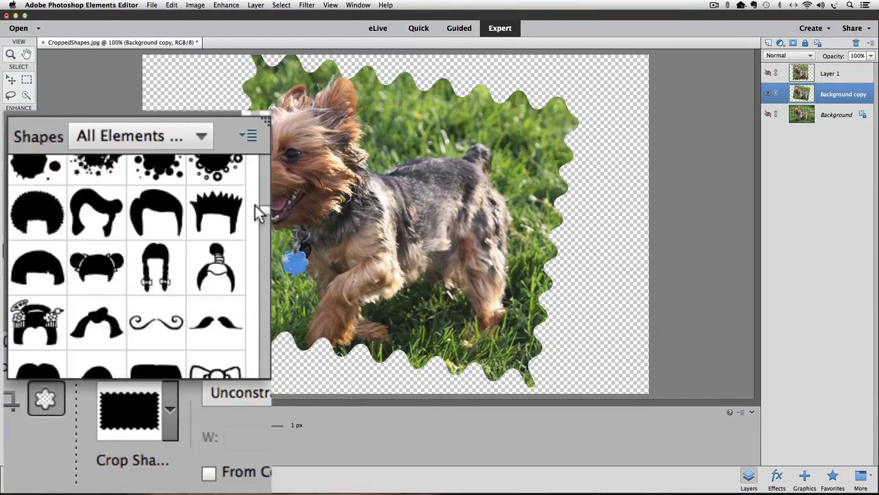
{"action": "scroll", "scroll_direction": "down", "scroll_amount": 3}
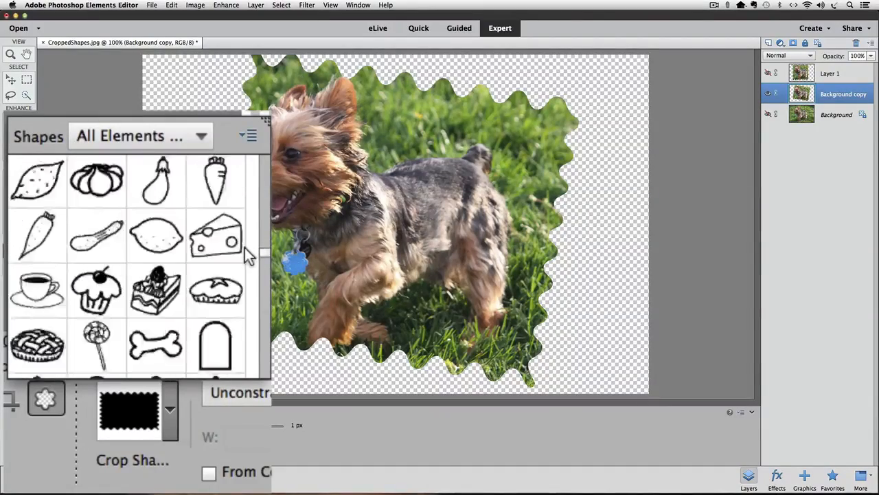
{"action": "scroll", "scroll_direction": "down", "scroll_amount": 3}
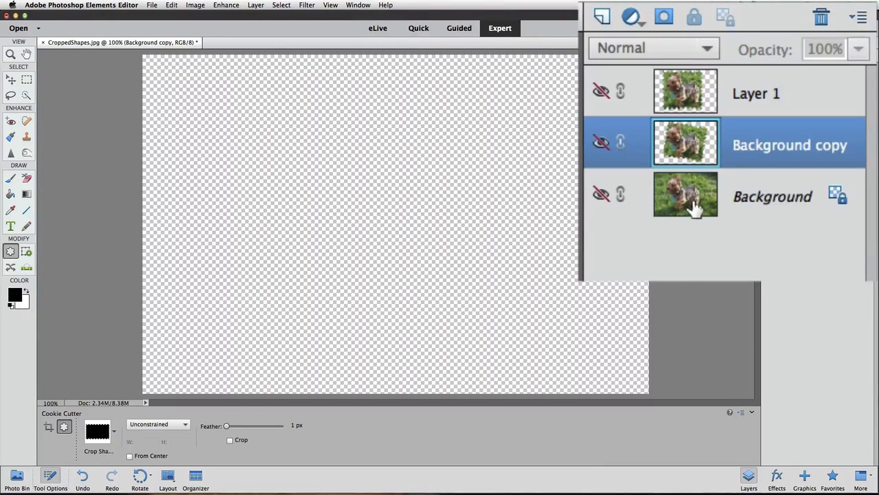
Duplicate the original Background into Background copy 2 and make it visible.
{"action": "left_click", "coordinate": [772, 195]}
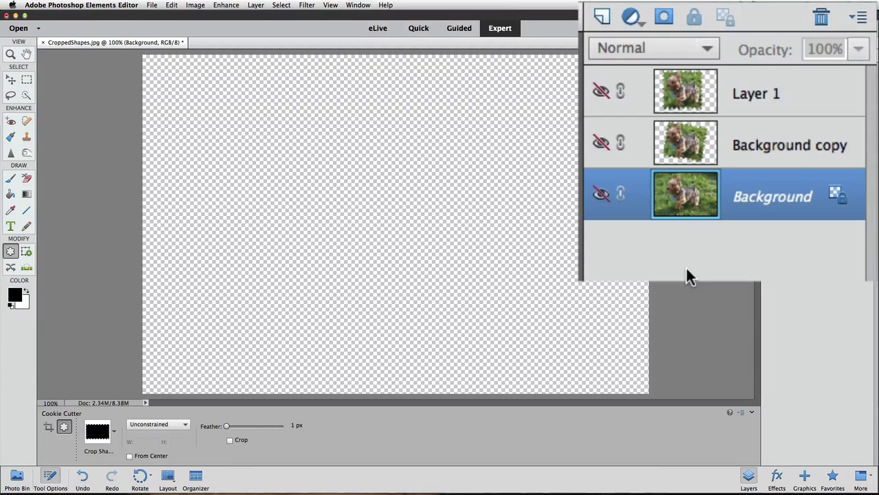
{"action": "key", "text": "cmd"}
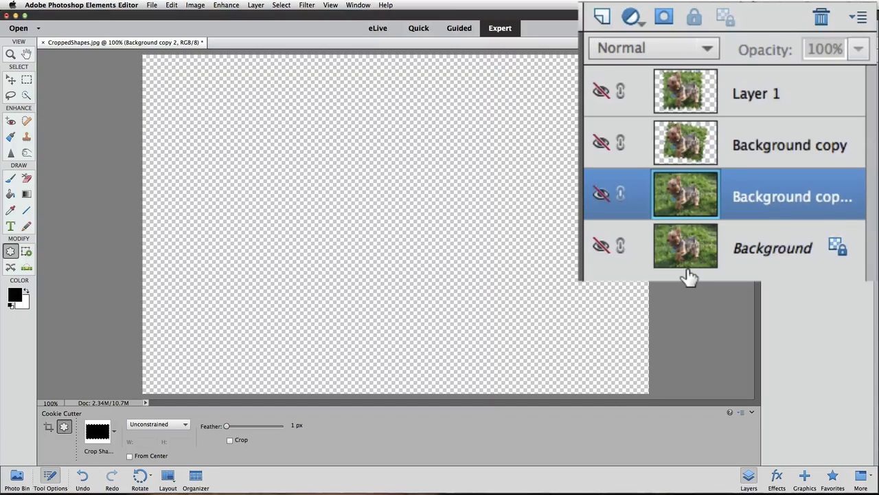
{"action": "left_click", "coordinate": [600, 192]}
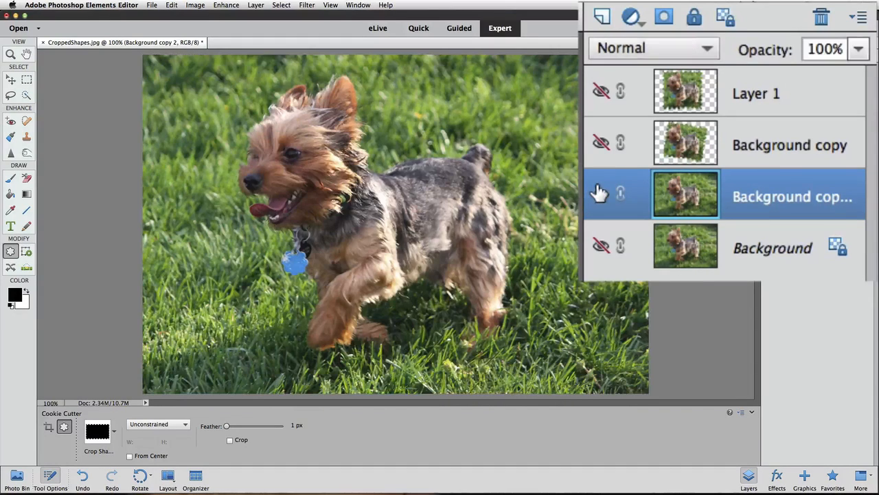
{"action": "left_click", "coordinate": [600, 194]}
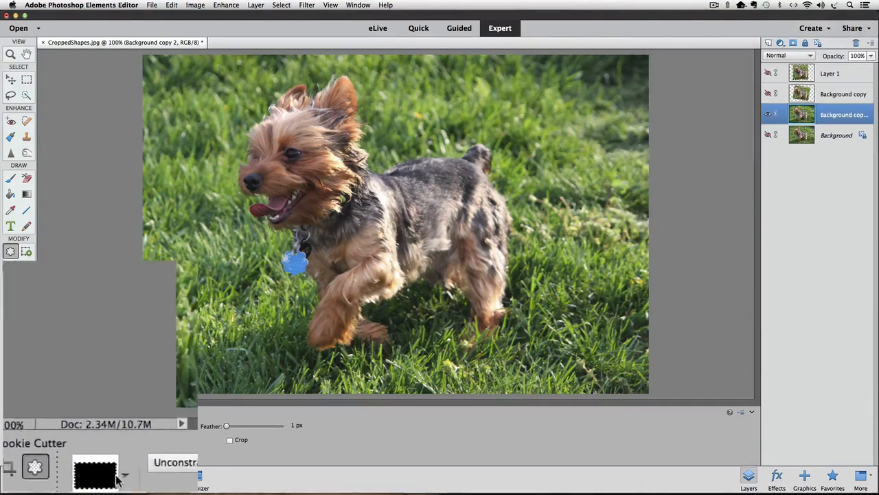
Delete the extra Background copy 2 layer and make the stamp-cut Background copy visible again.
{"action": "left_click", "coordinate": [96, 474]}
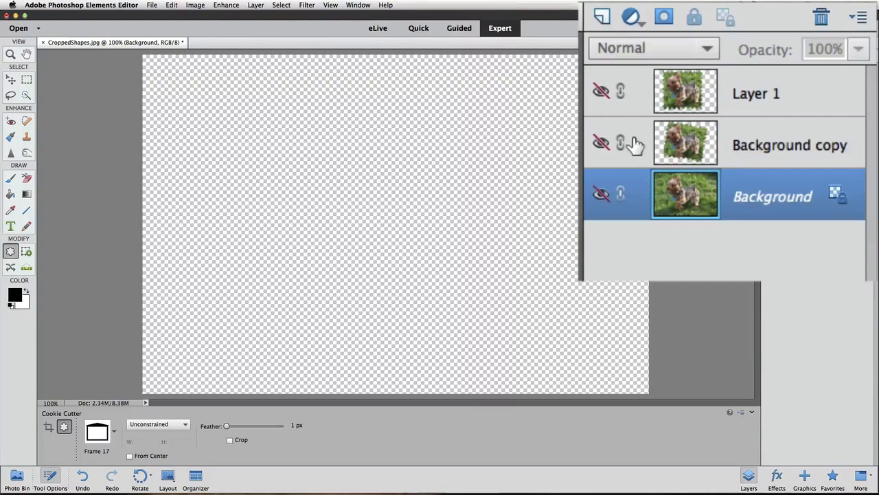
{"action": "left_click", "coordinate": [600, 142]}
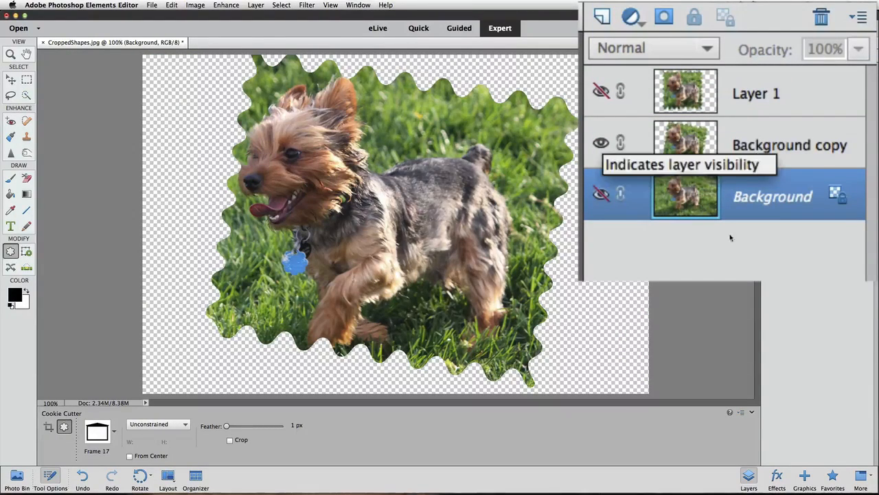
{"action": "mouse_move", "coordinate": [726, 264]}
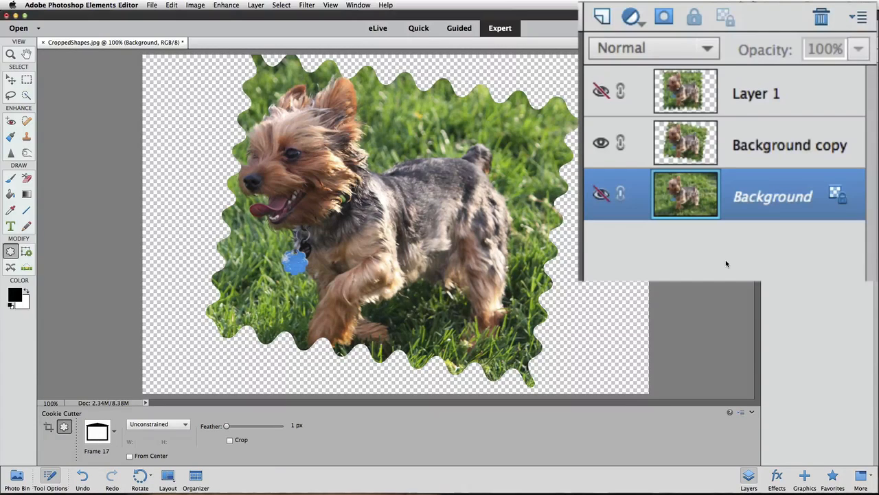
Hide Background and Layer 1 so only the stamp-edged dog on Background copy shows over transparency.
{"action": "left_click", "coordinate": [602, 195]}
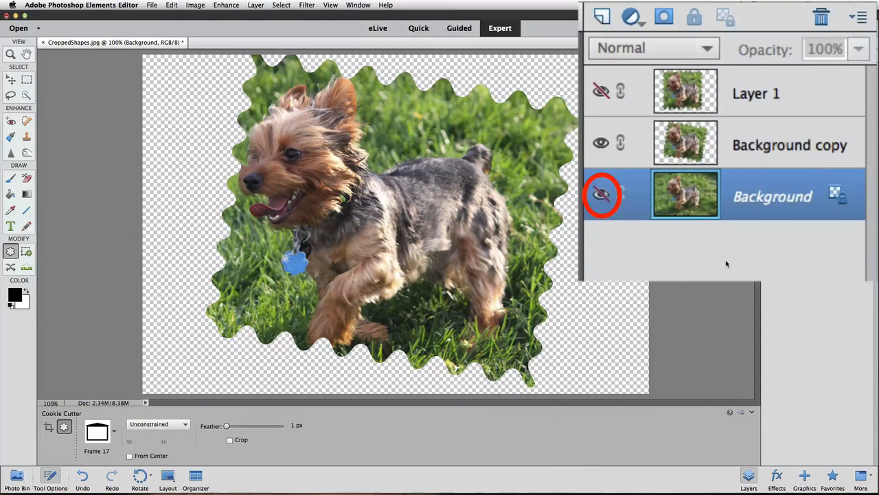
{"action": "left_click", "coordinate": [601, 194]}
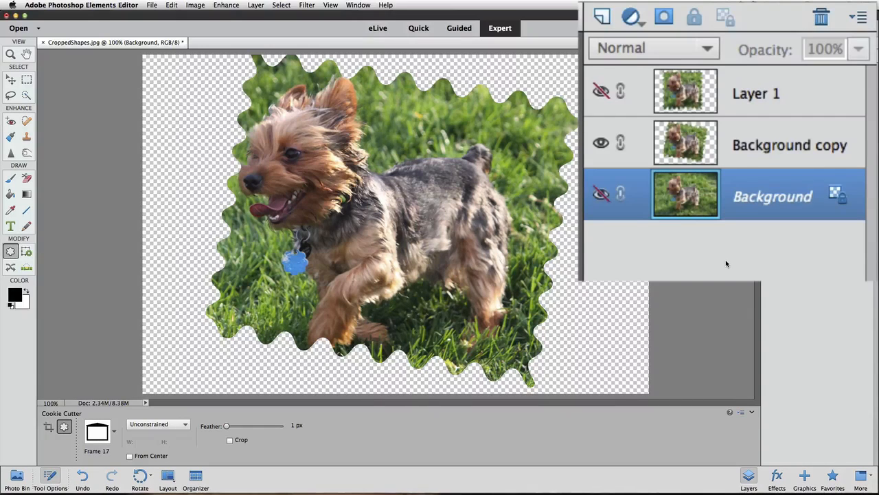
{"action": "left_click", "coordinate": [600, 91]}
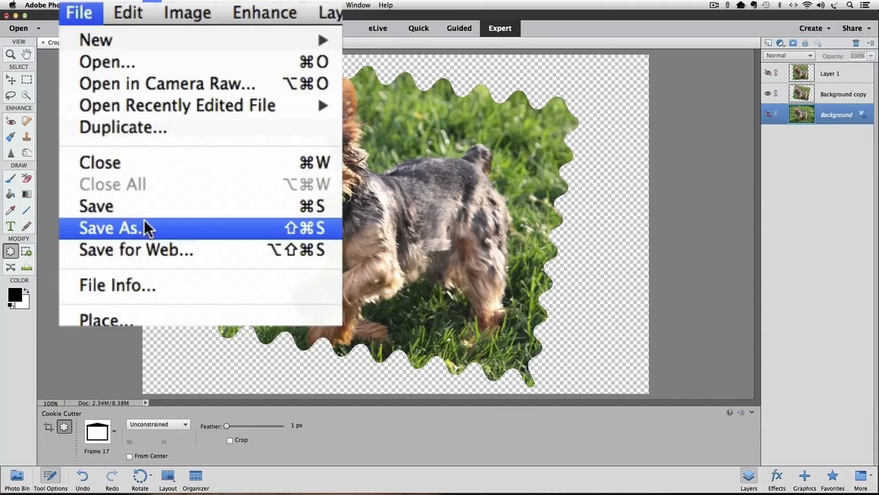
Bring up Save As for CroppedShapes.psd in Photoshop format with layers kept.
{"action": "left_click", "coordinate": [110, 228]}
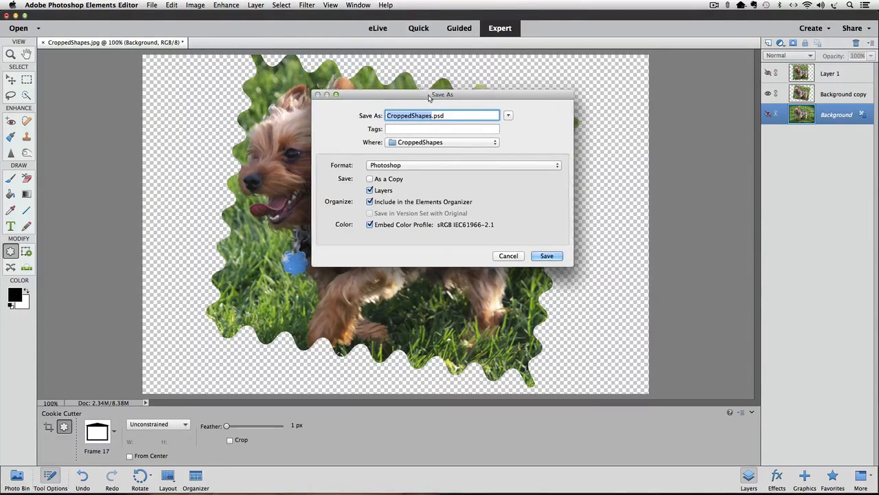
{"action": "left_click_drag", "start_coordinate": [443, 94], "coordinate": [709, 170]}
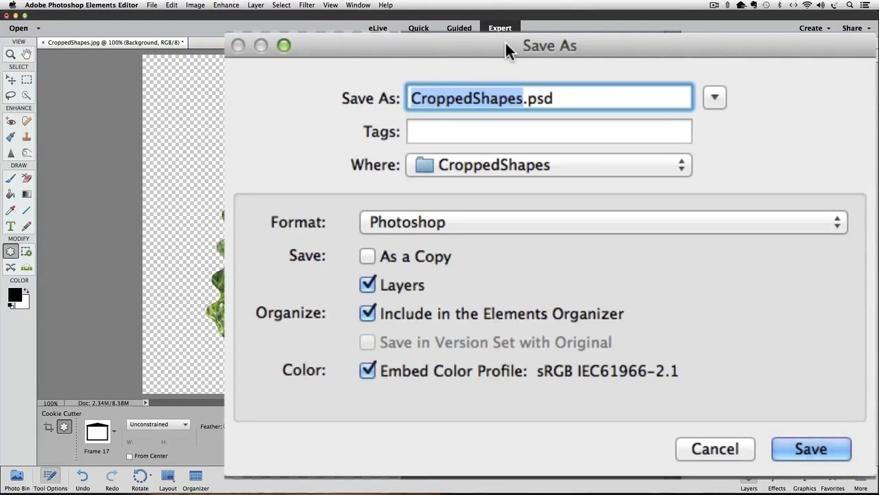
Choose JPEG as the save format, making the file CroppedShapes copy.jpg saved as a copy without layers.
{"action": "left_click", "coordinate": [601, 223]}
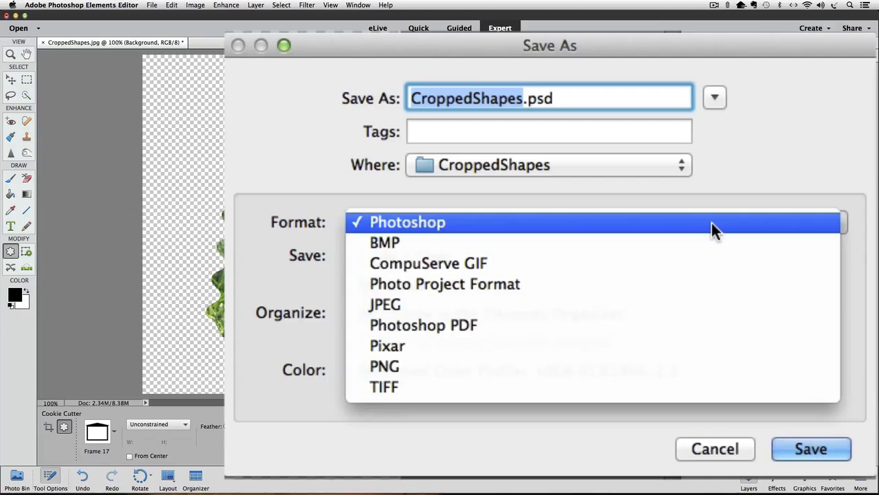
{"action": "mouse_move", "coordinate": [621, 310]}
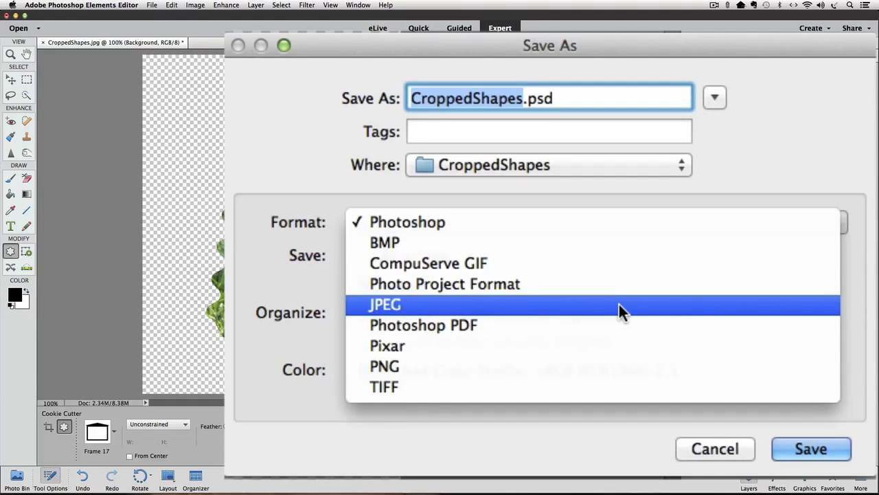
{"action": "left_click", "coordinate": [385, 305]}
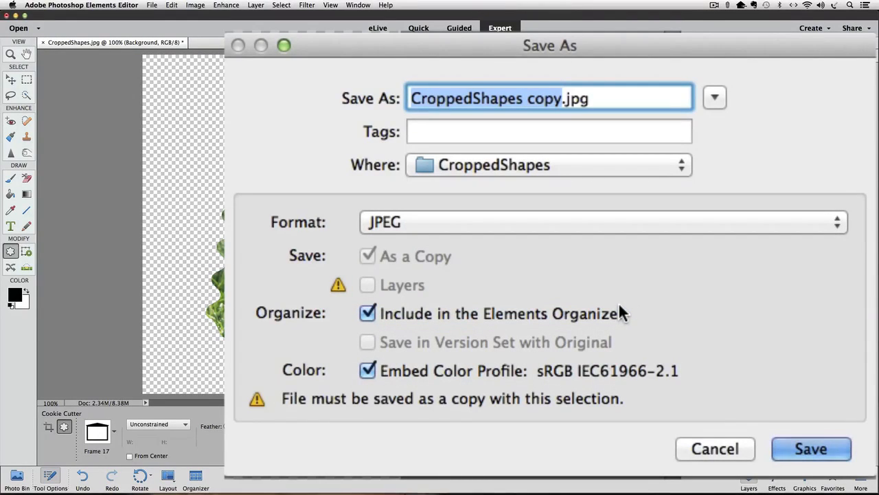
{"action": "mouse_move", "coordinate": [638, 297]}
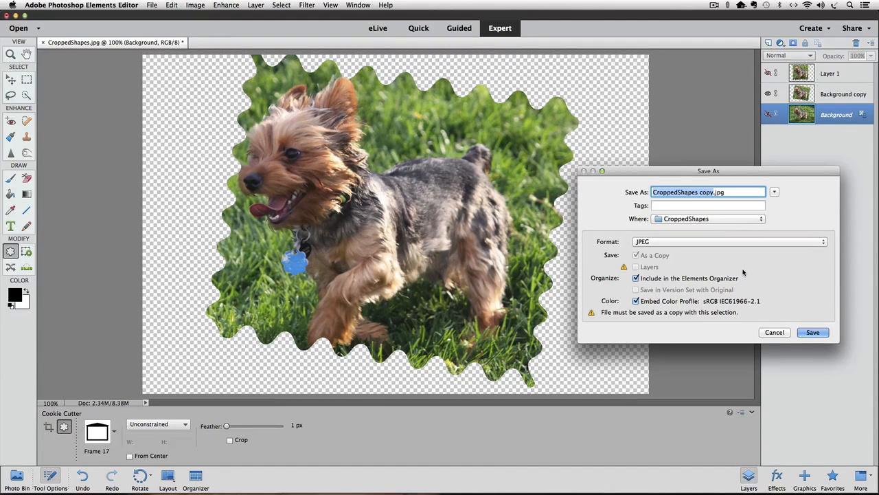
{"action": "left_click", "coordinate": [731, 242]}
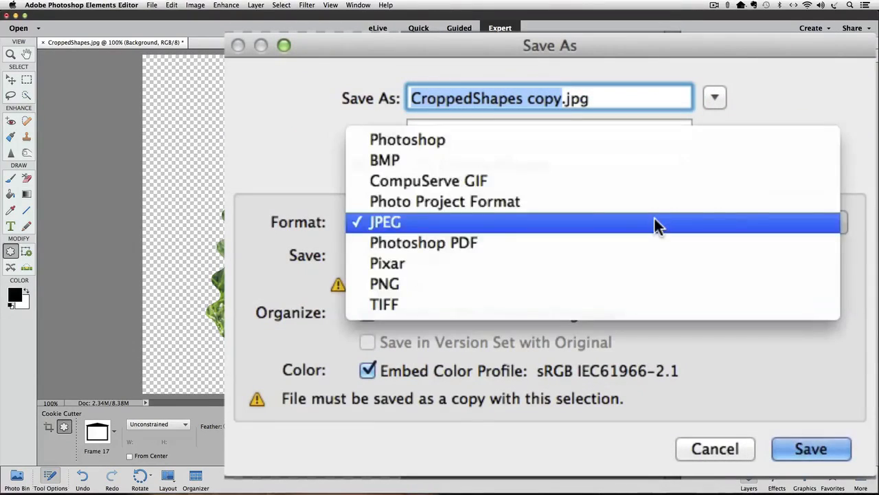
{"action": "mouse_move", "coordinate": [625, 181]}
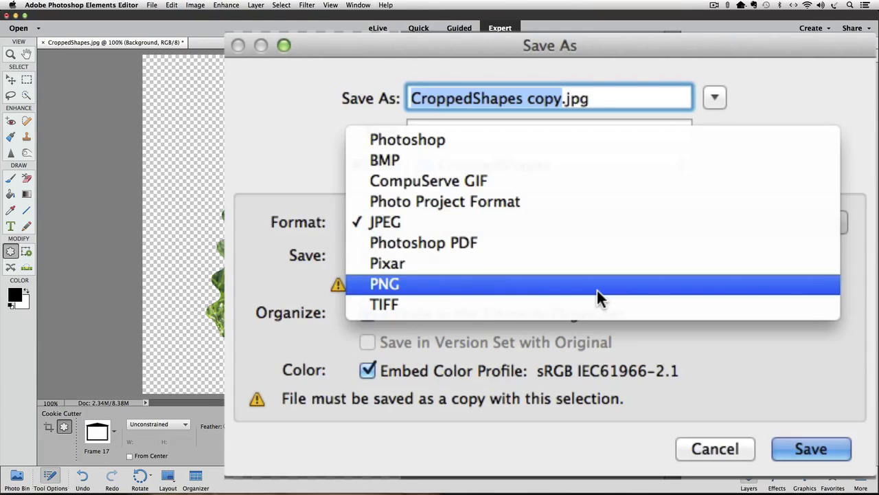
{"action": "mouse_move", "coordinate": [588, 242]}
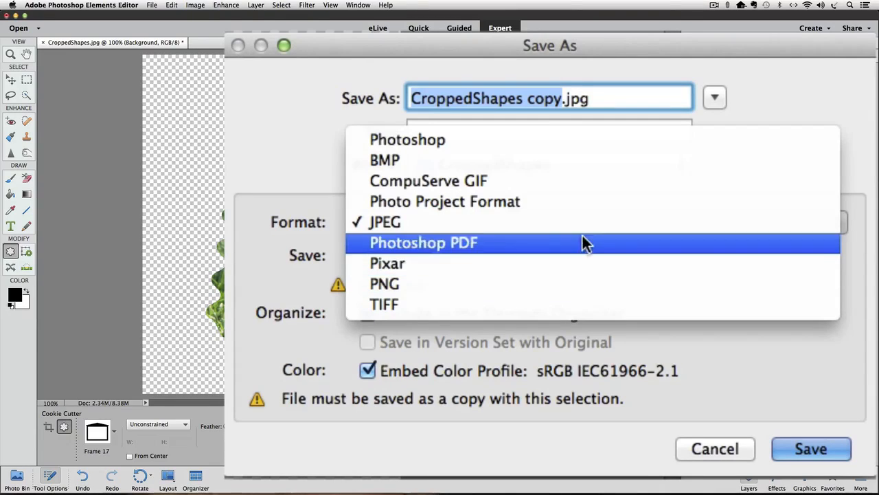
{"action": "left_click", "coordinate": [385, 221]}
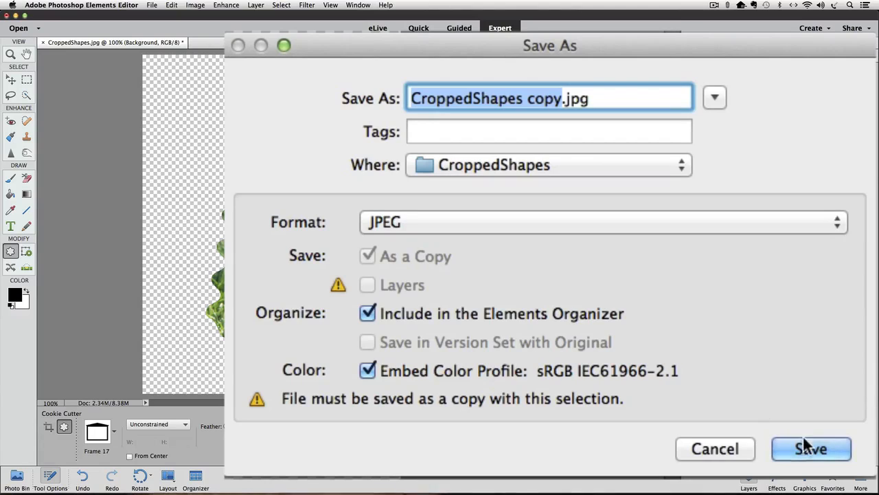
Save the JPEG copy at maximum quality 12 with a white background.
{"action": "left_click", "coordinate": [811, 448]}
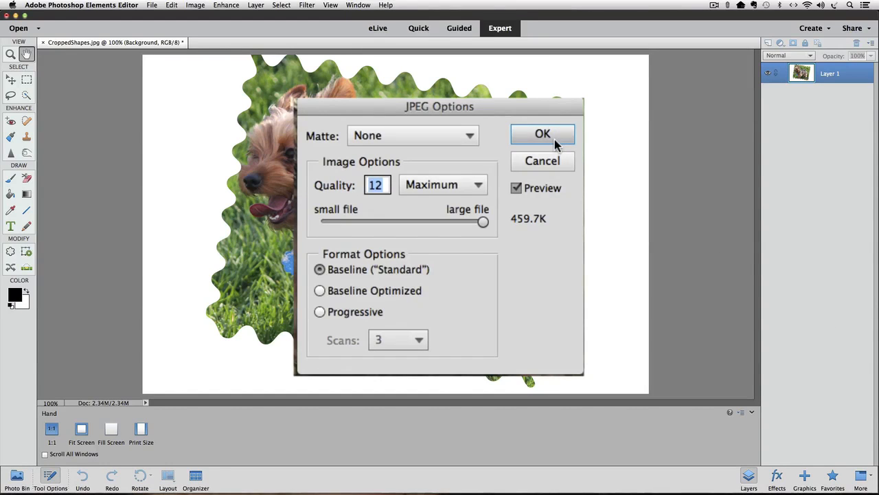
{"action": "left_click", "coordinate": [541, 133]}
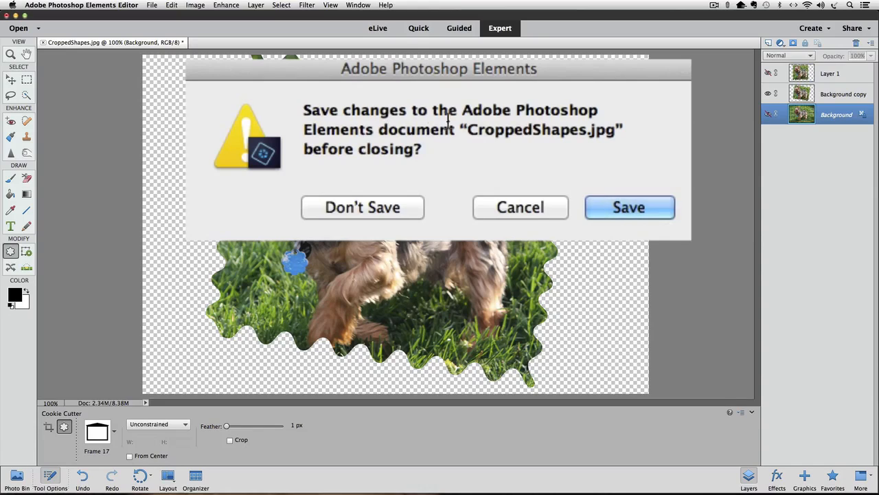
{"action": "mouse_move", "coordinate": [465, 154]}
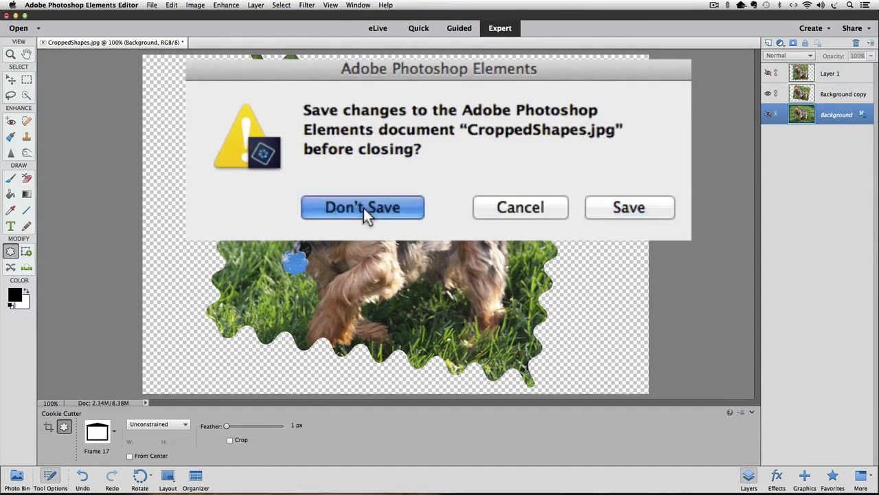
Close CroppedShapes.jpg choosing Don't Save for its changes.
{"action": "left_click", "coordinate": [362, 206]}
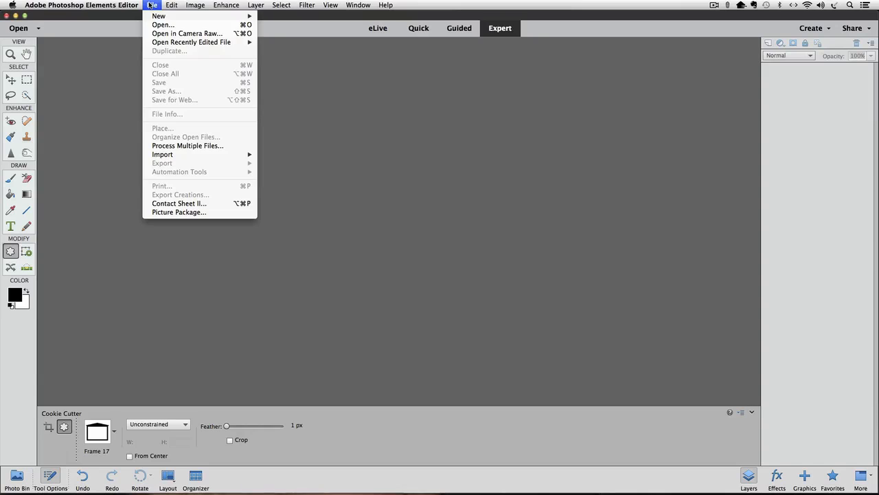
Reopen CroppedShapes copy.jpg from the CroppedShapes folder, showing the stamp-edged dog on white.
{"action": "left_click", "coordinate": [162, 24]}
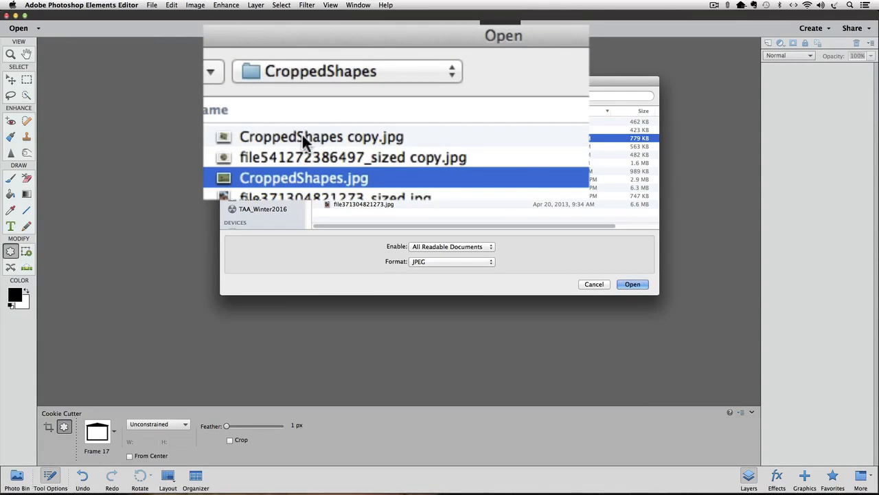
{"action": "left_click", "coordinate": [321, 136]}
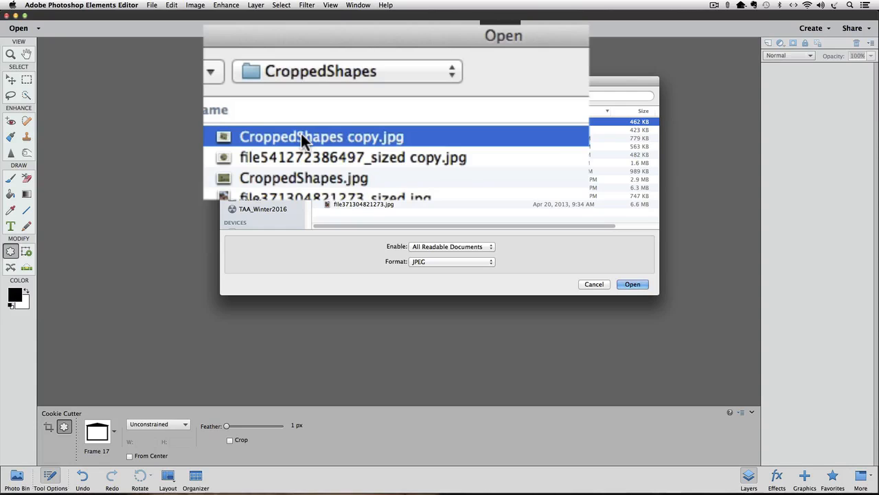
{"action": "left_click", "coordinate": [632, 283]}
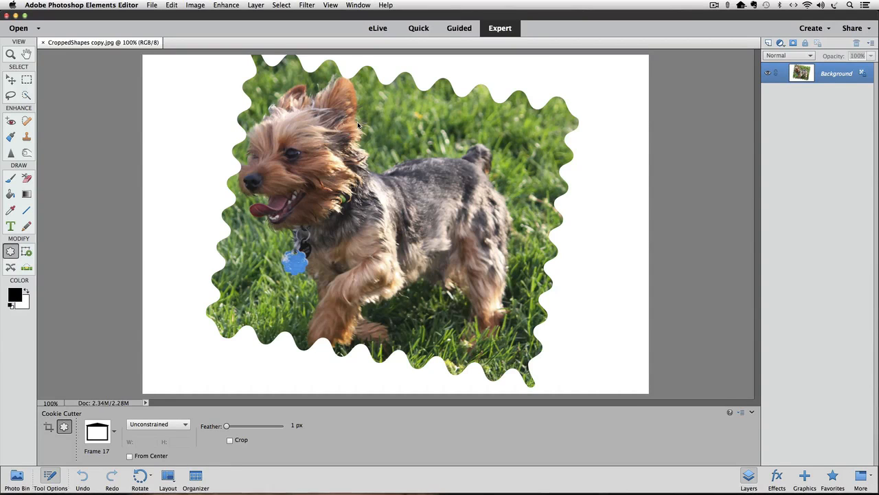